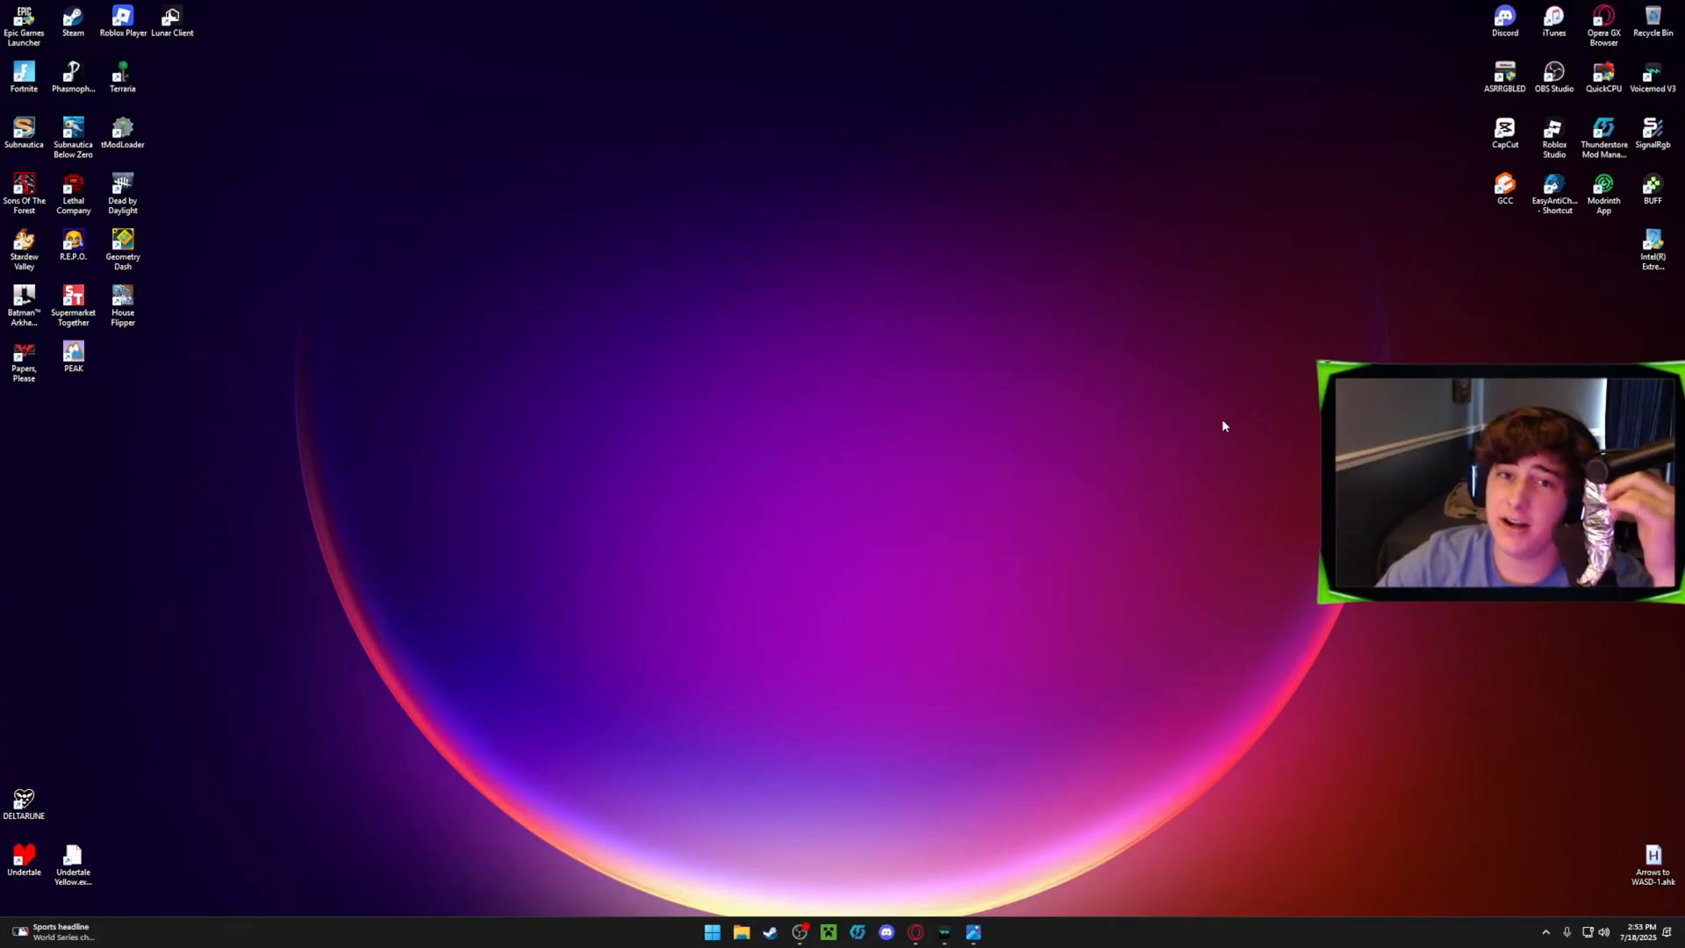
pyautogui.moveTo(1264, 279)
pyautogui.write('g')
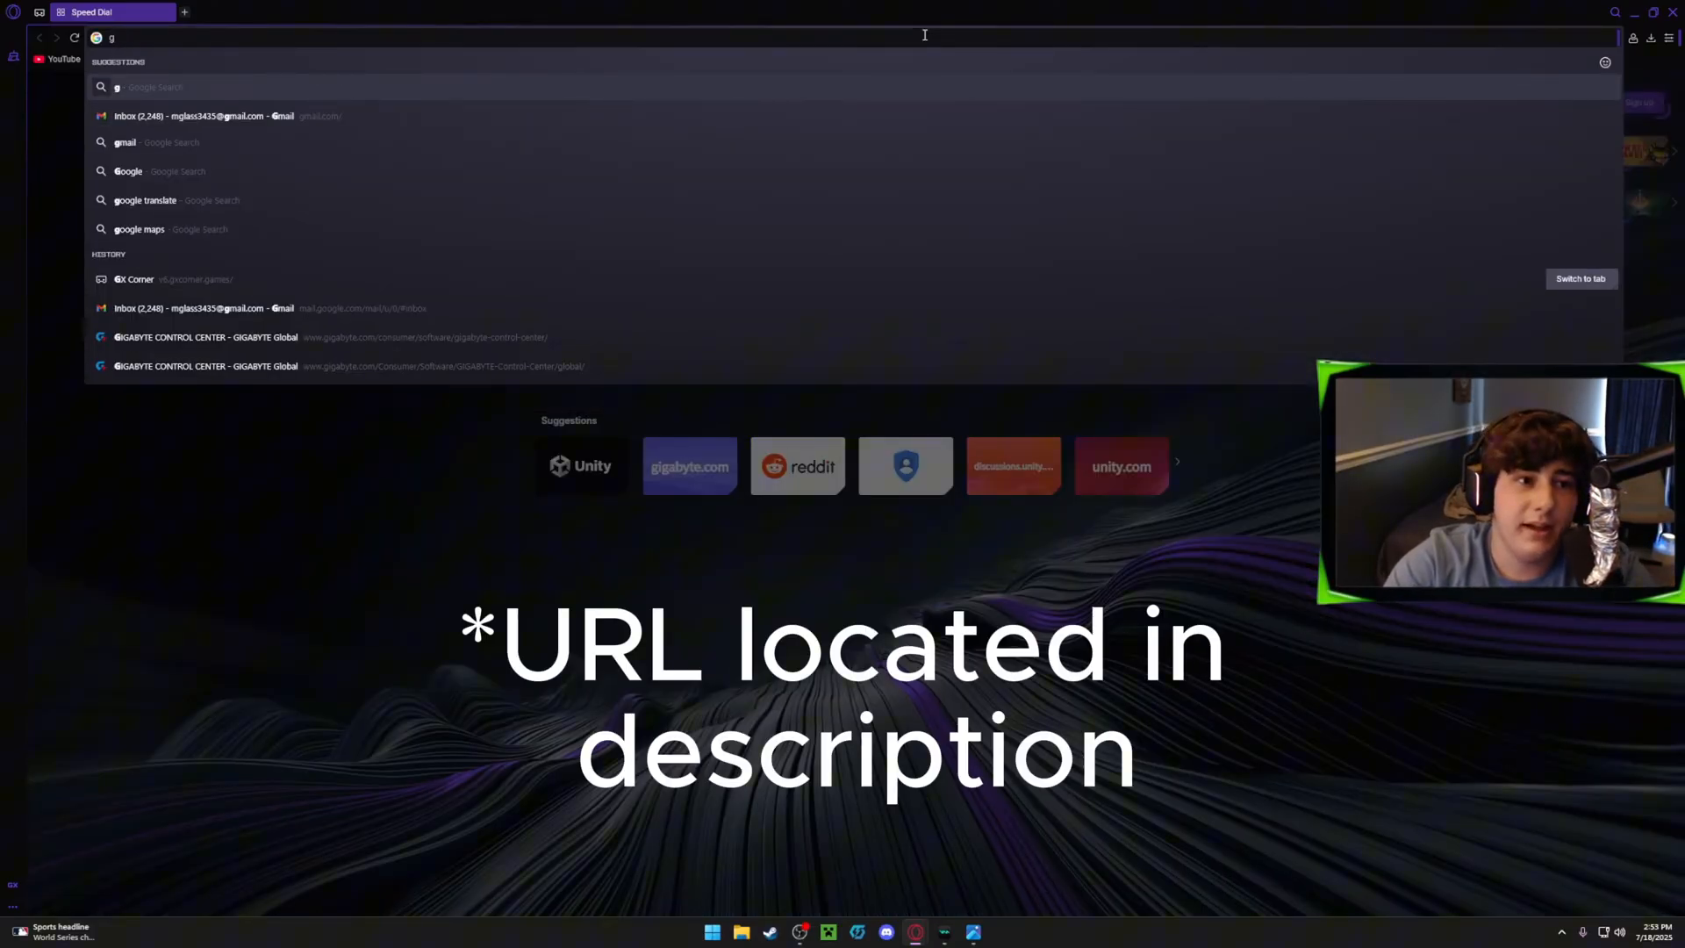
# Search Opera GX for 'gigabyte control center', then minimize the browser to the desktop.
pyautogui.write('igabyte control center')
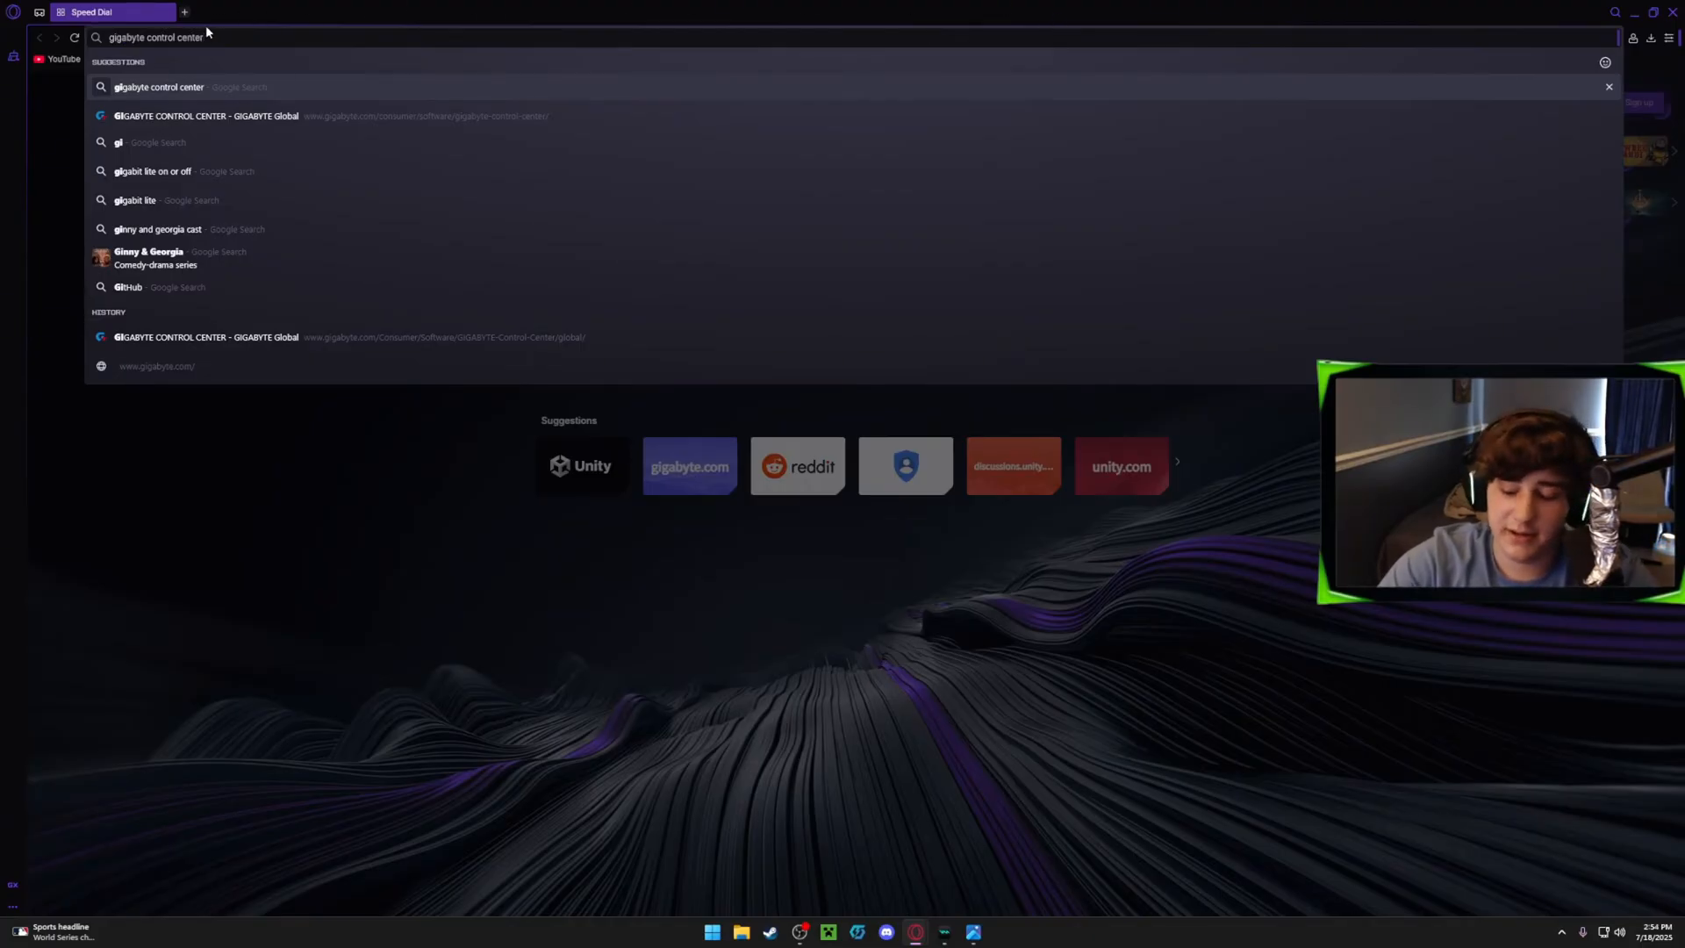
pyautogui.click(206, 115)
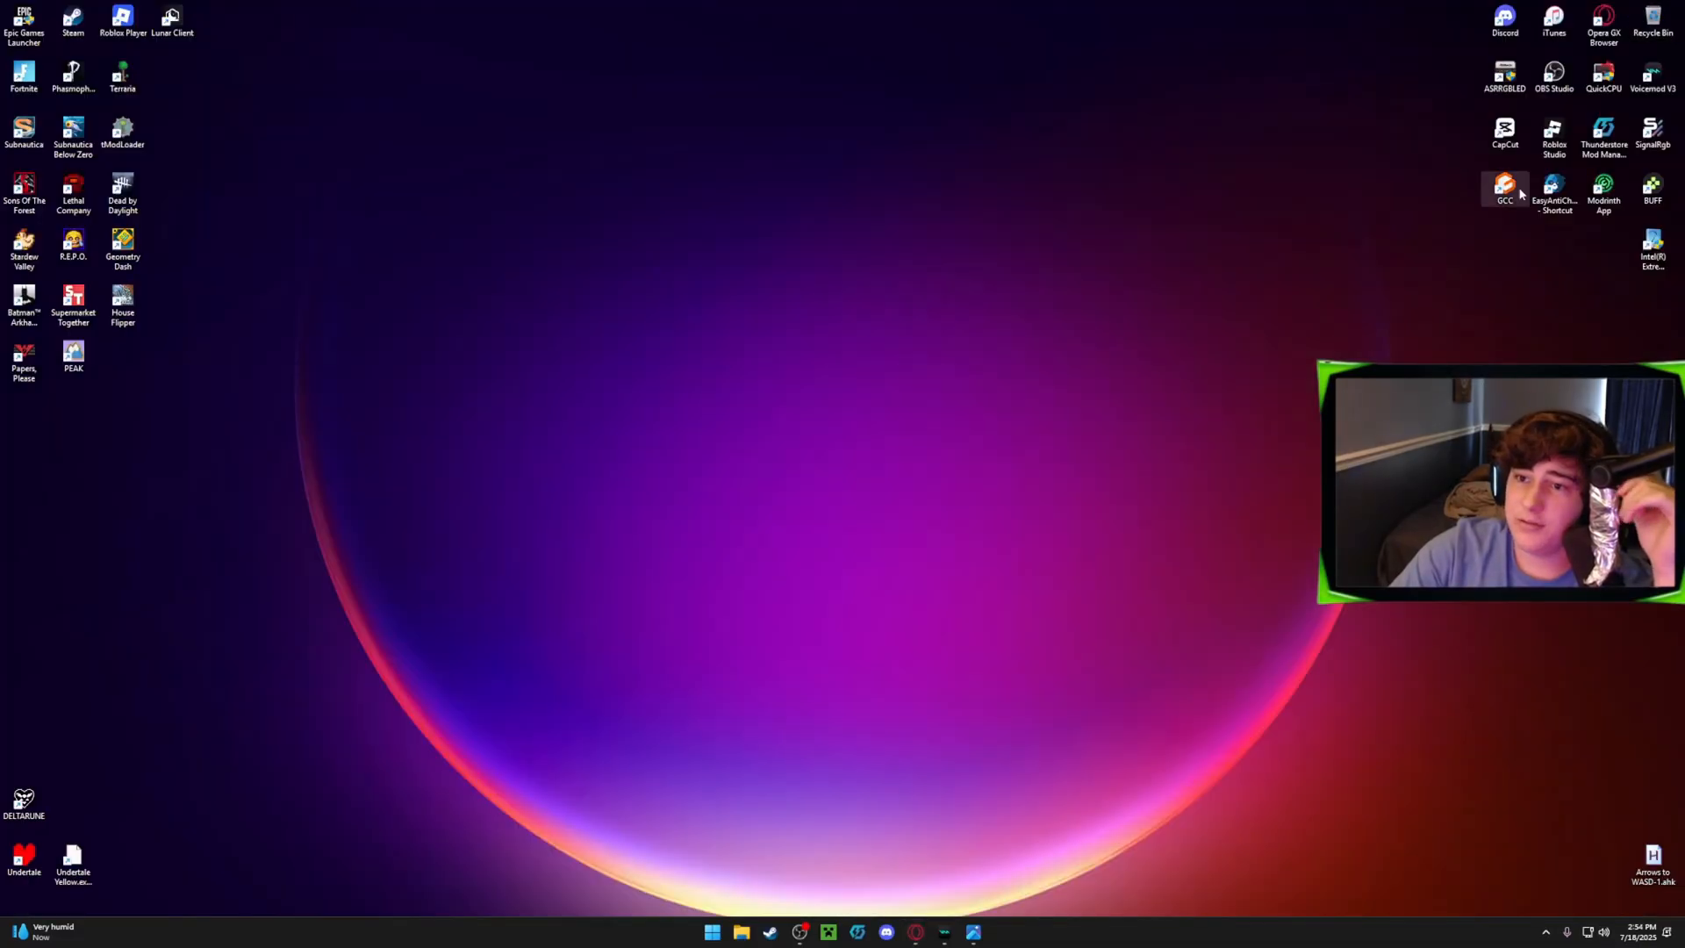
# Launch GIGABYTE Control Center from its GCC desktop shortcut.
pyautogui.doubleClick(1504, 188)
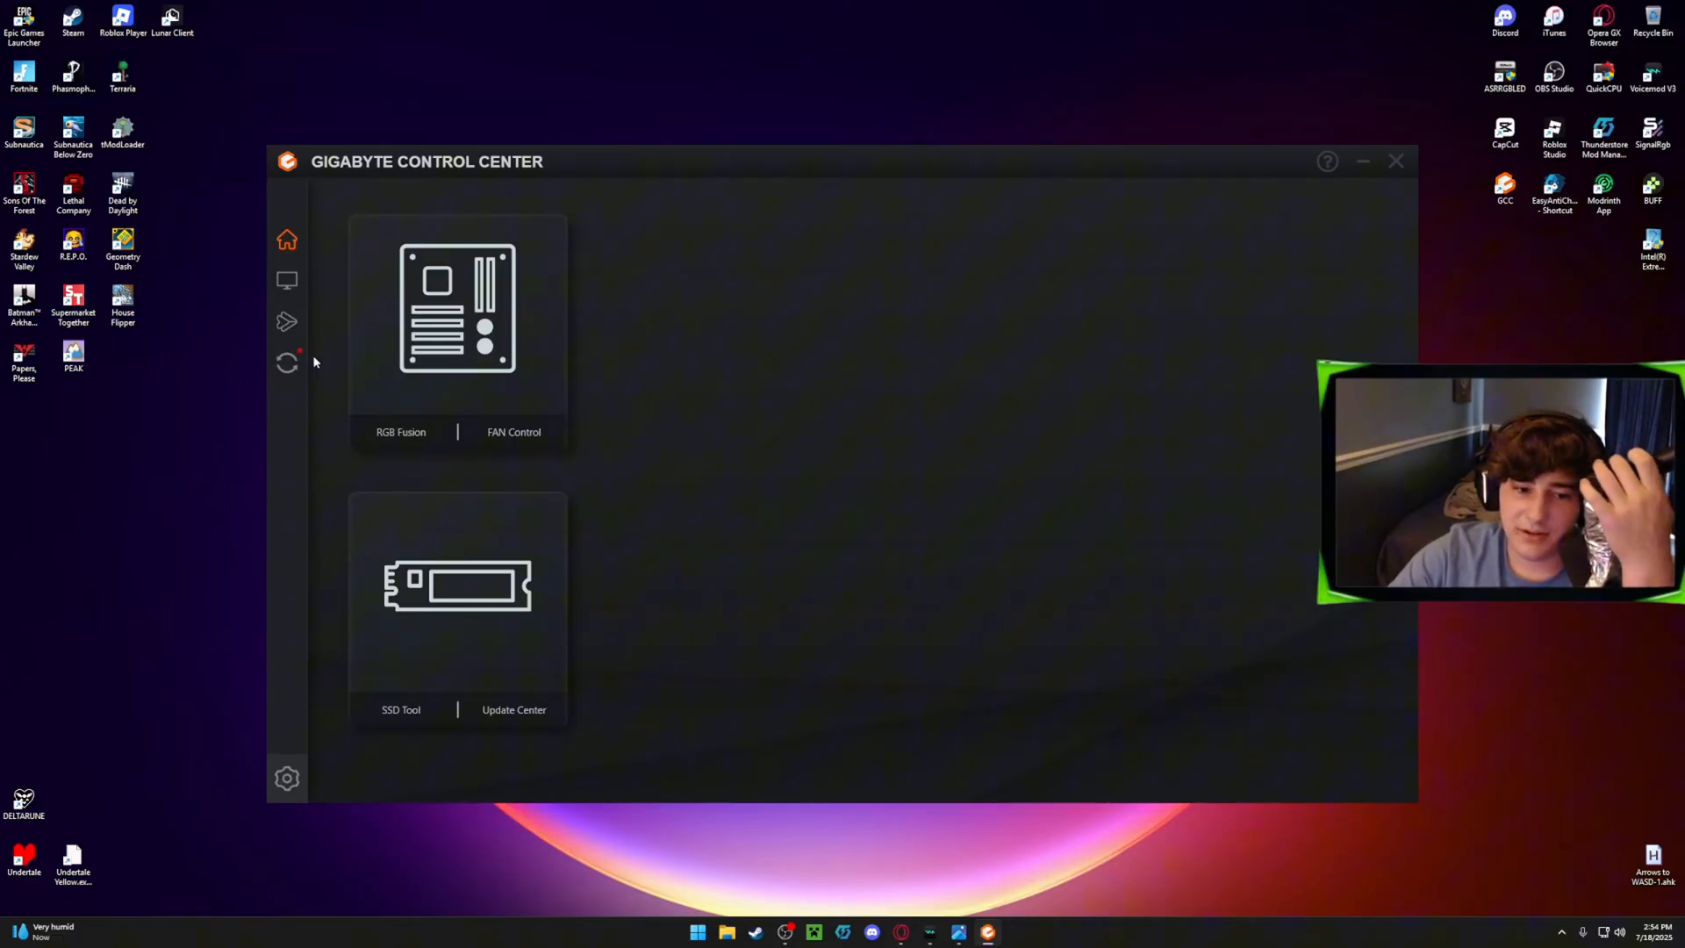
pyautogui.moveTo(287, 363)
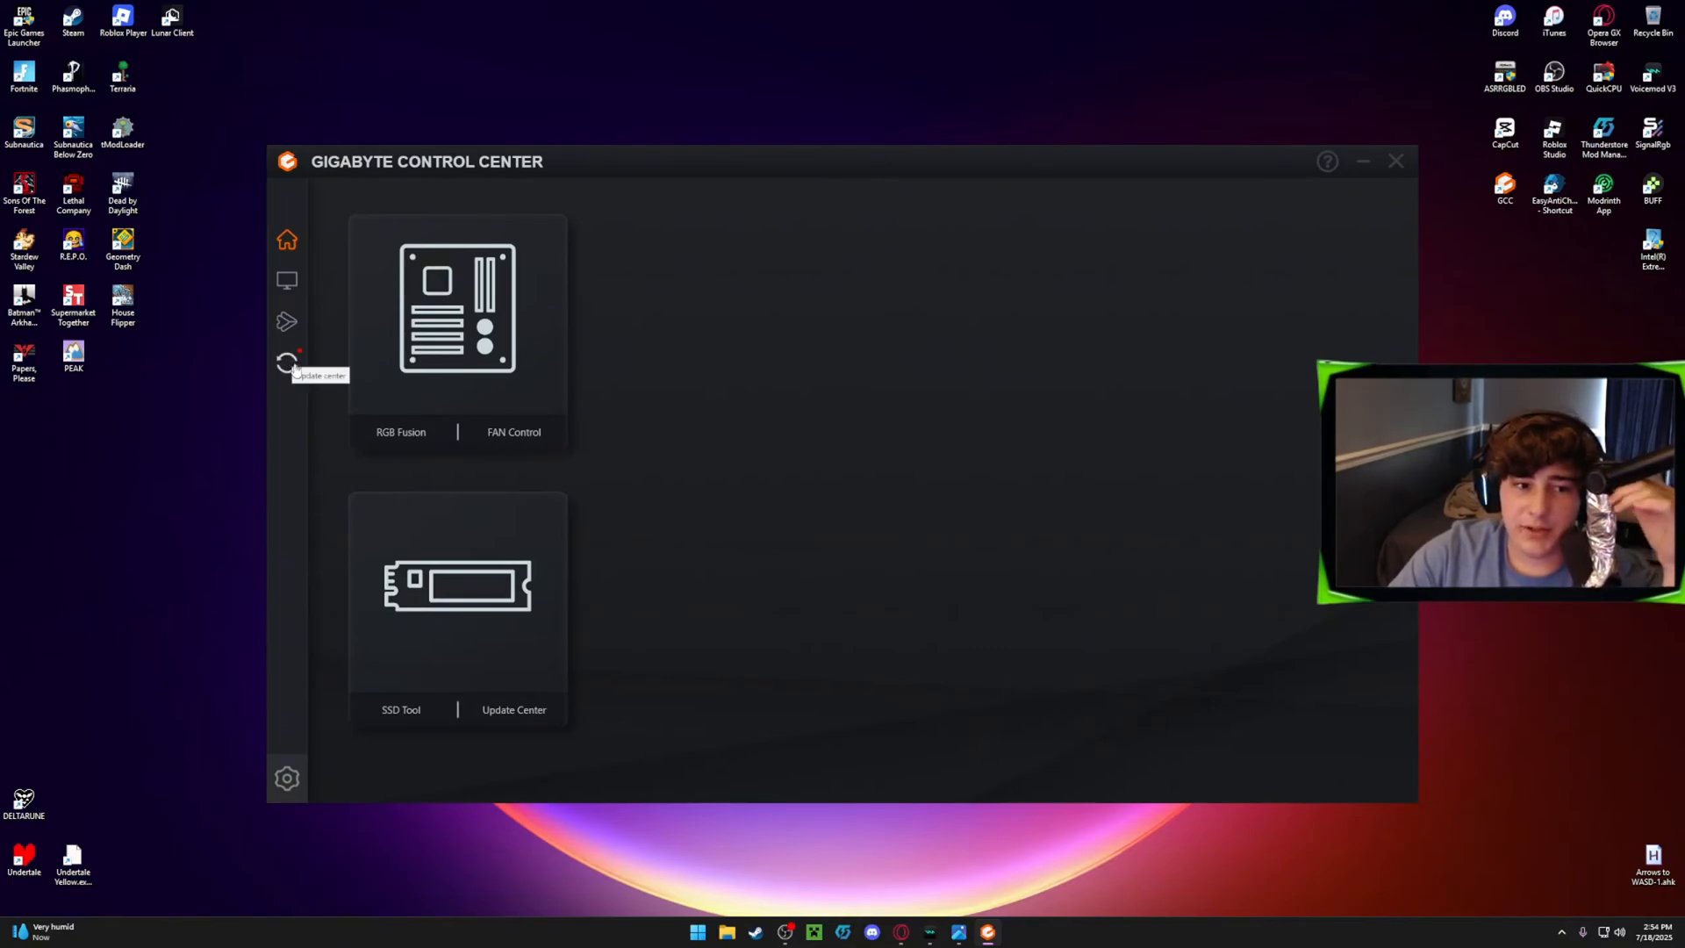
# Open the Update Center and deselect the Norton Internet Security (NIS) update.
pyautogui.click(287, 363)
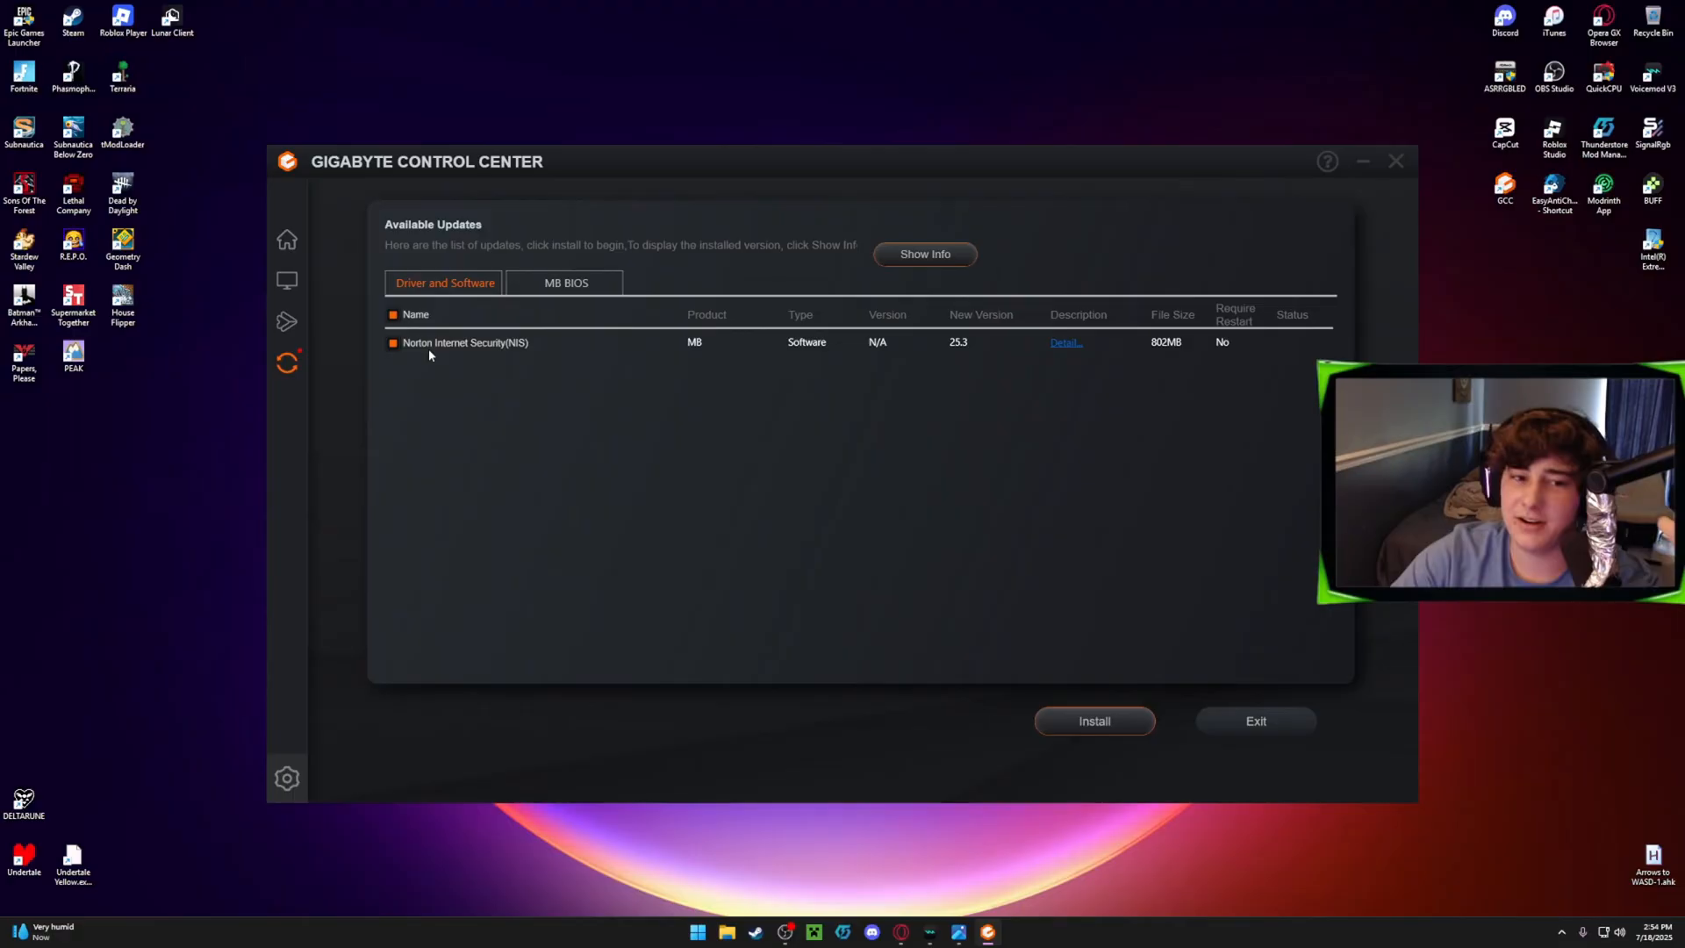
pyautogui.click(392, 342)
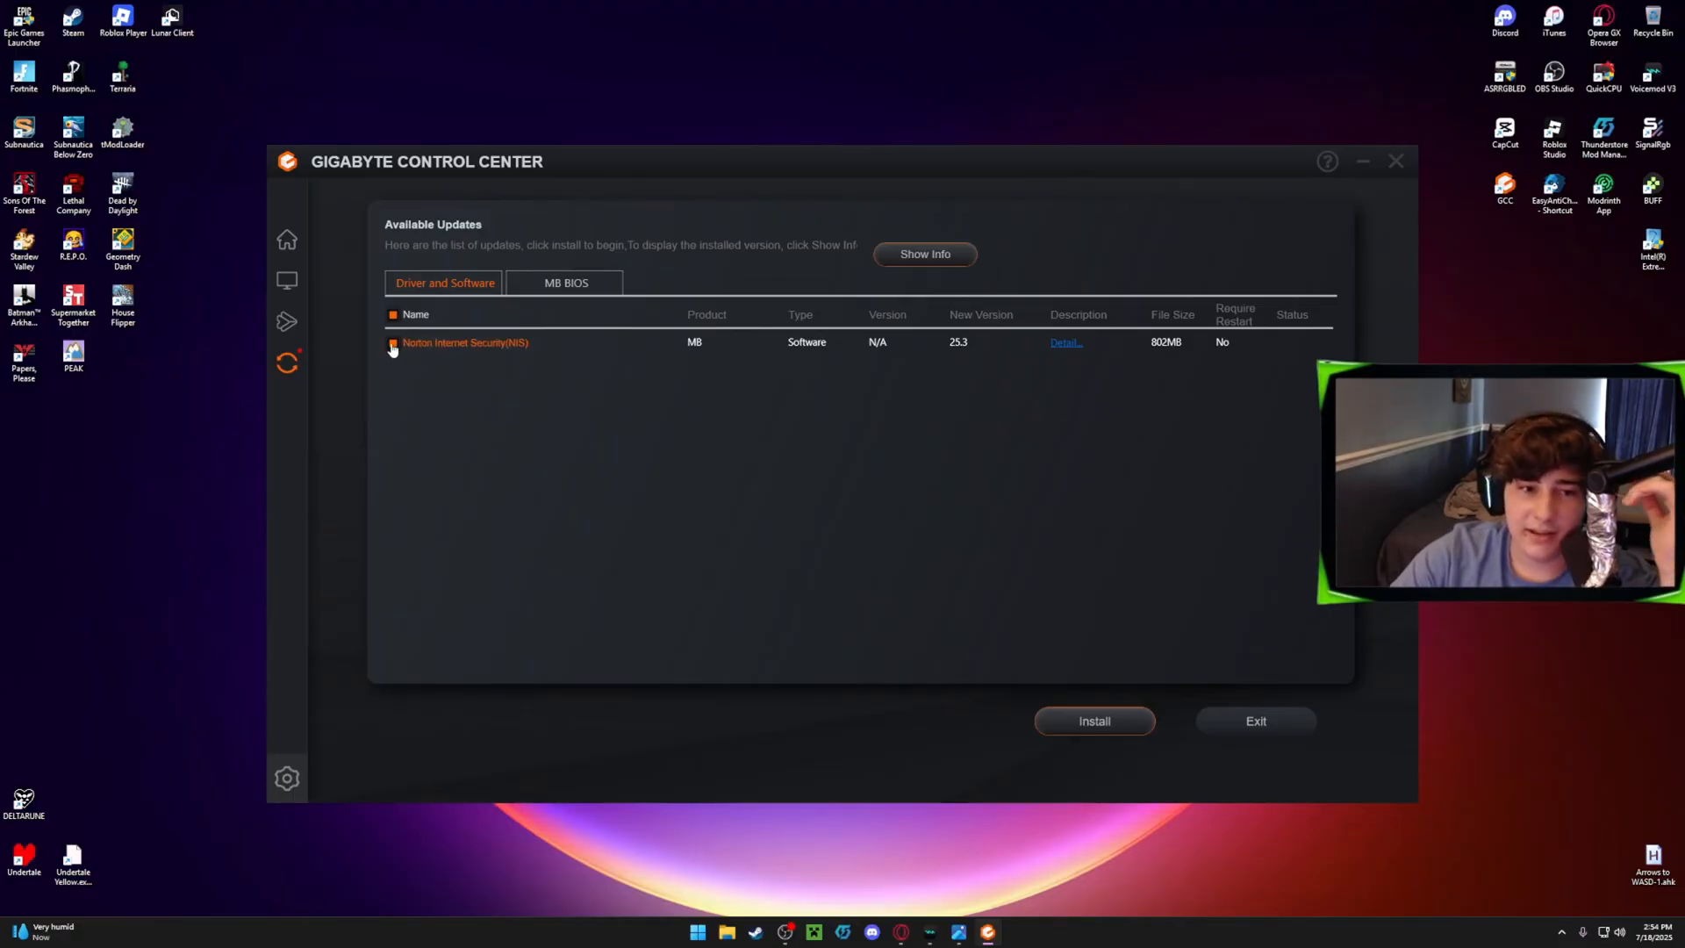
pyautogui.click(393, 341)
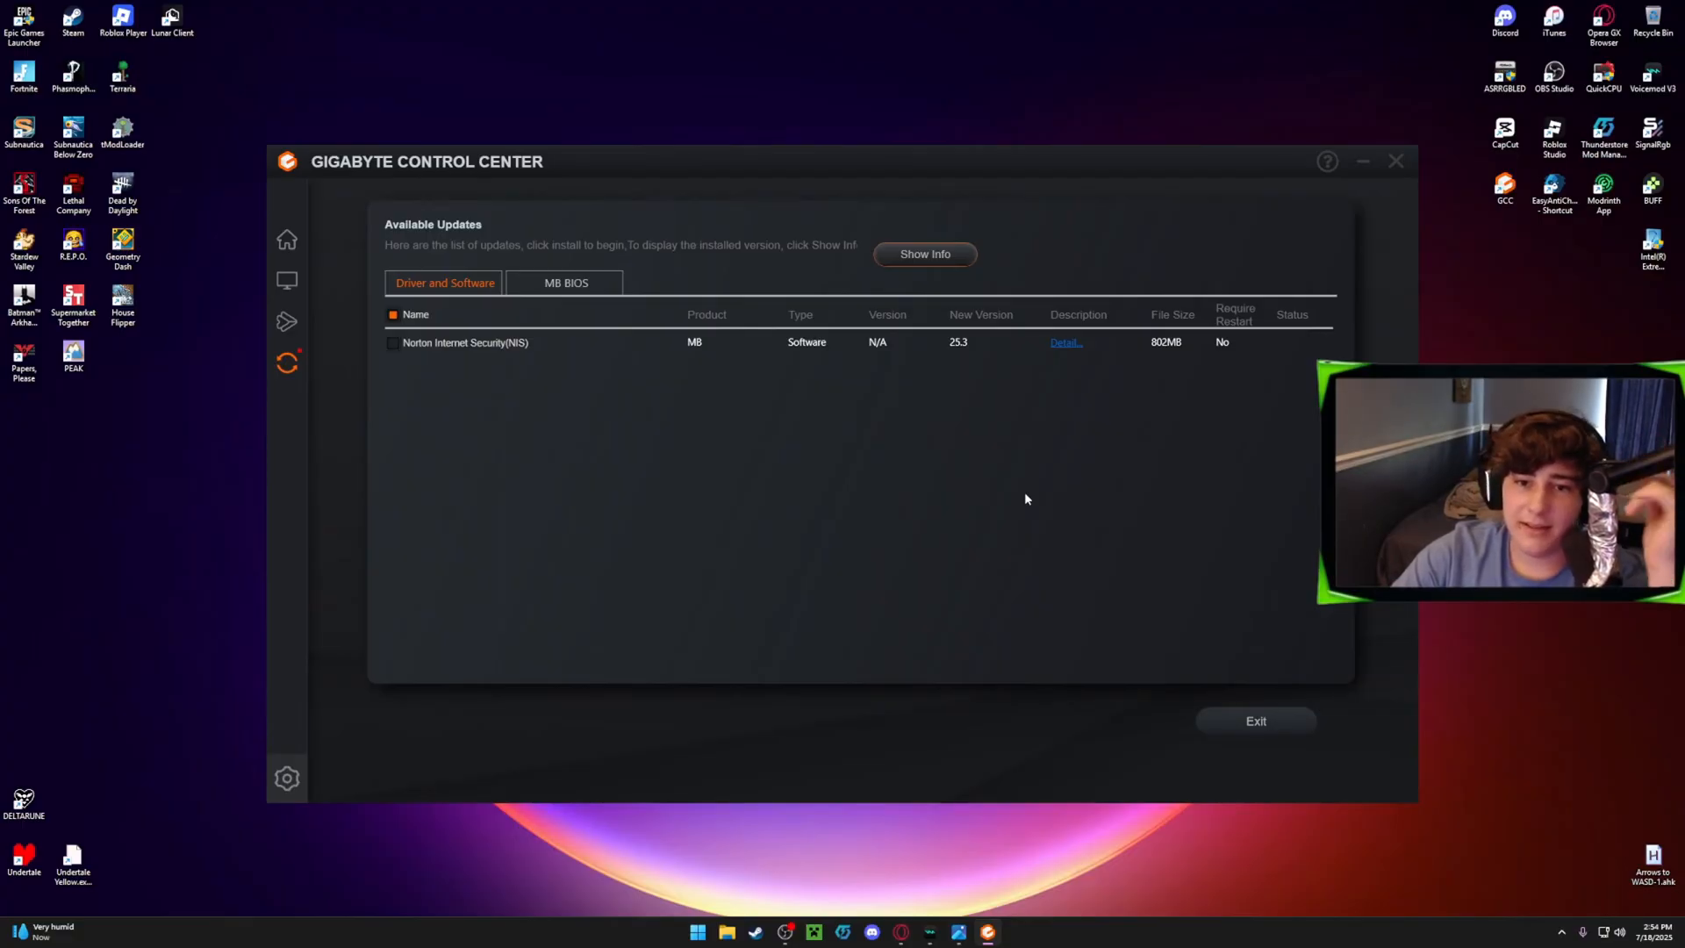
pyautogui.moveTo(1095, 506)
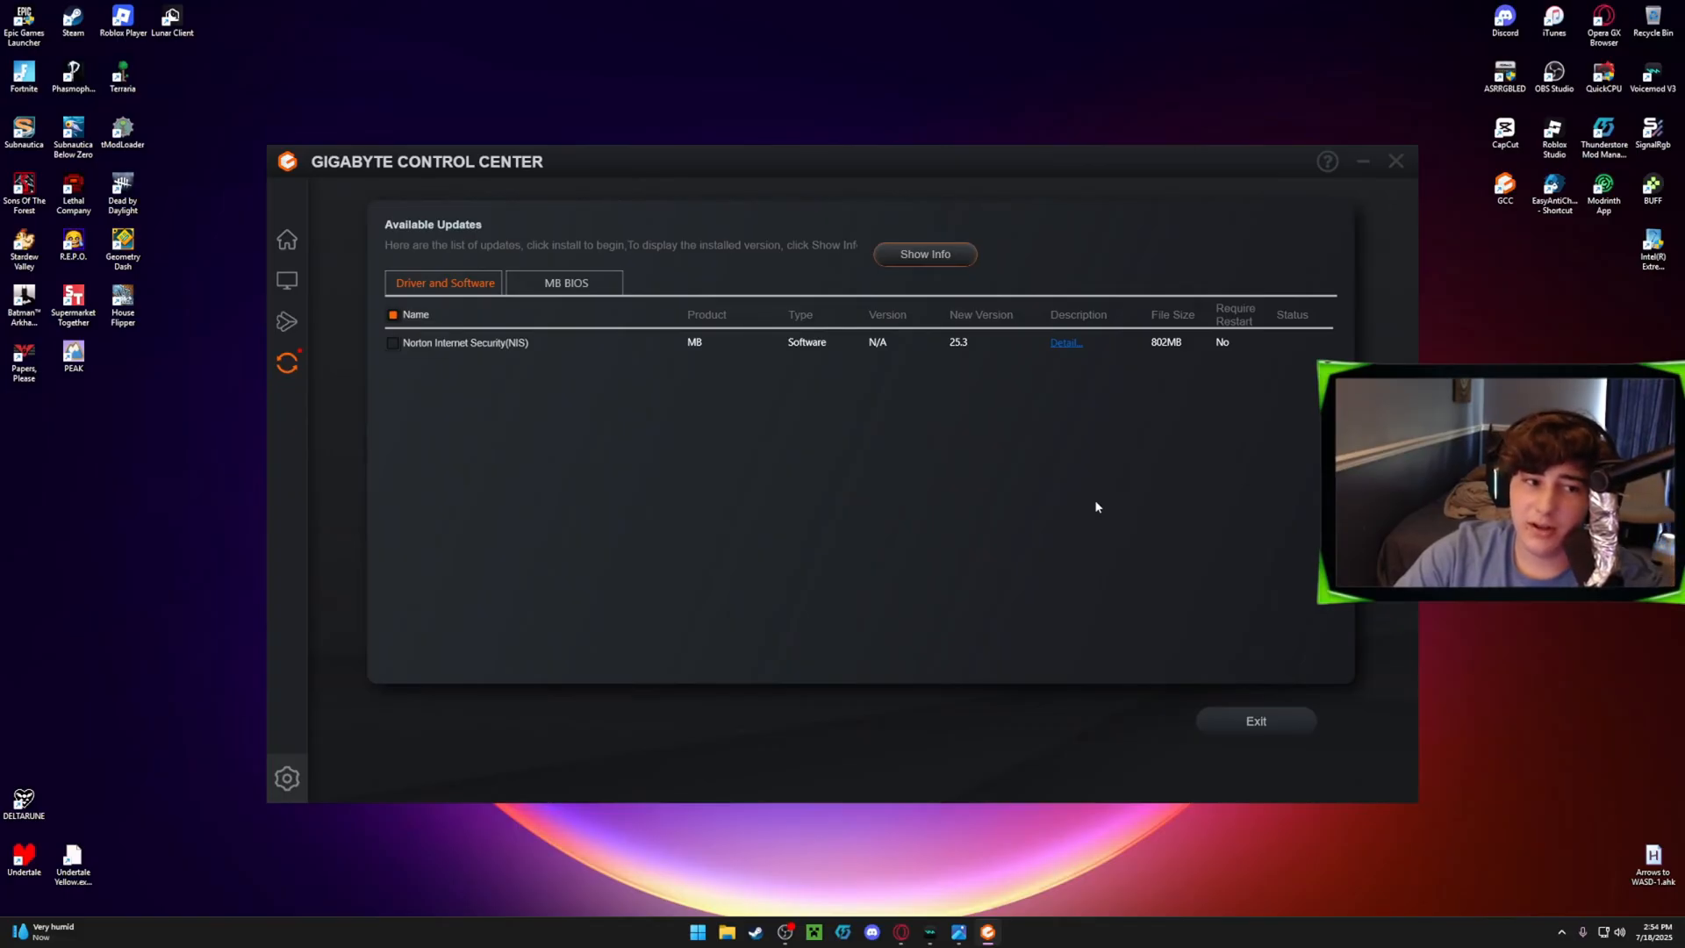
pyautogui.moveTo(618, 423)
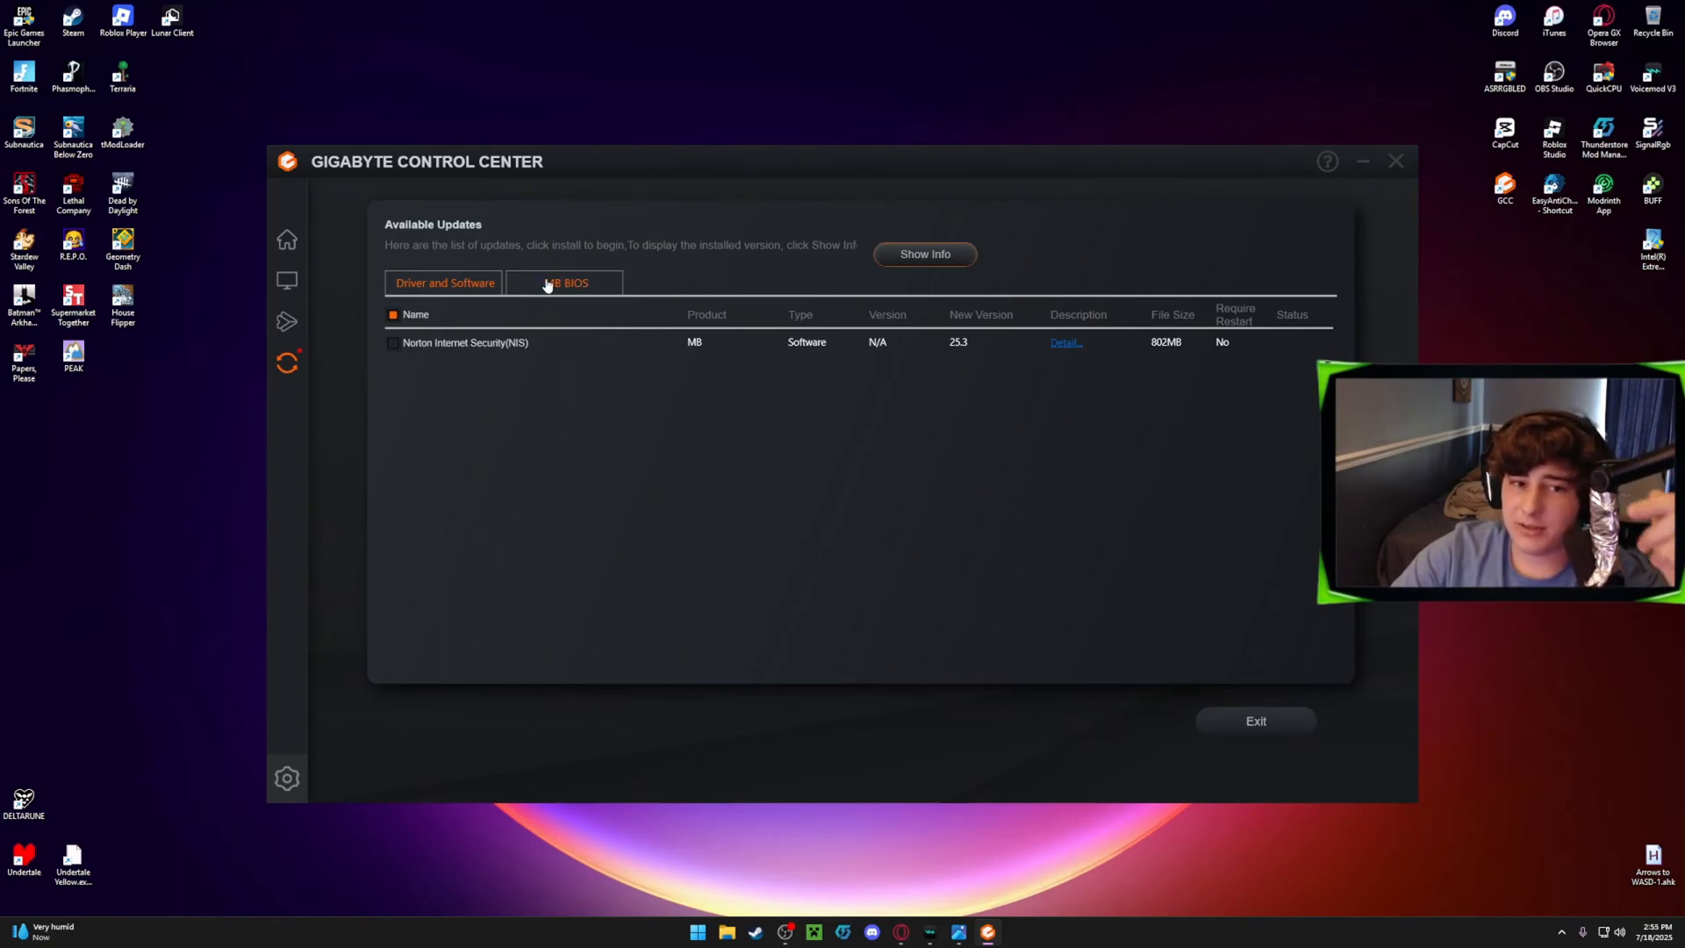
# Switch the Update Center to the MB BIOS tab, which lists no updates.
pyautogui.click(565, 283)
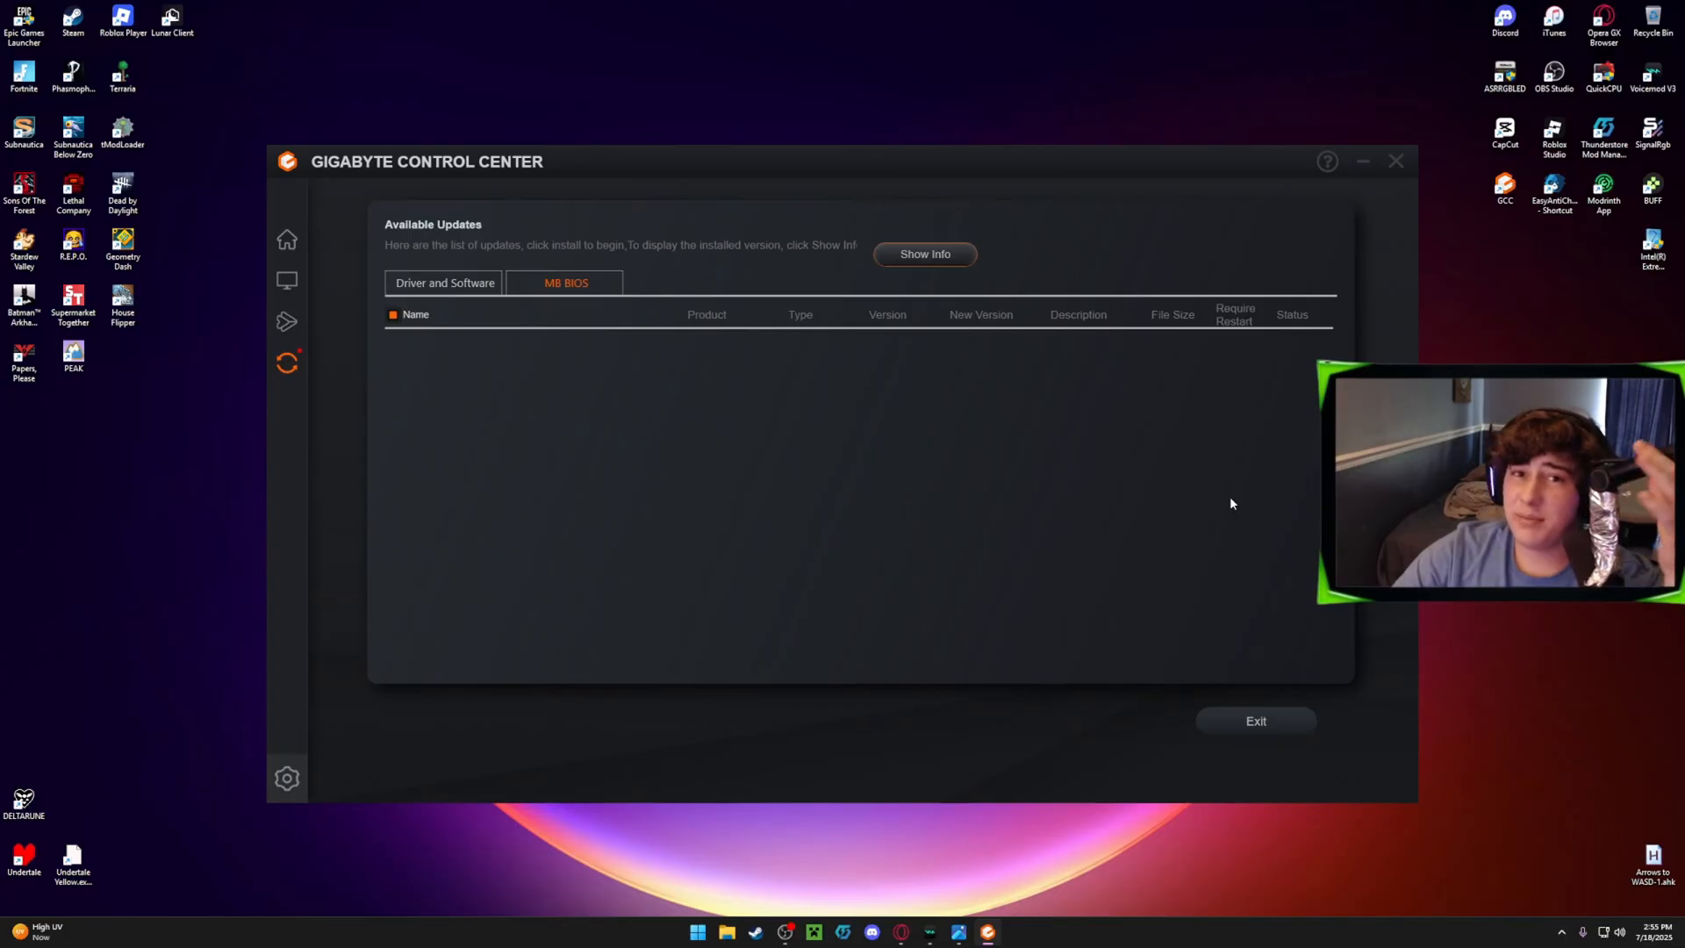
pyautogui.moveTo(1241, 502)
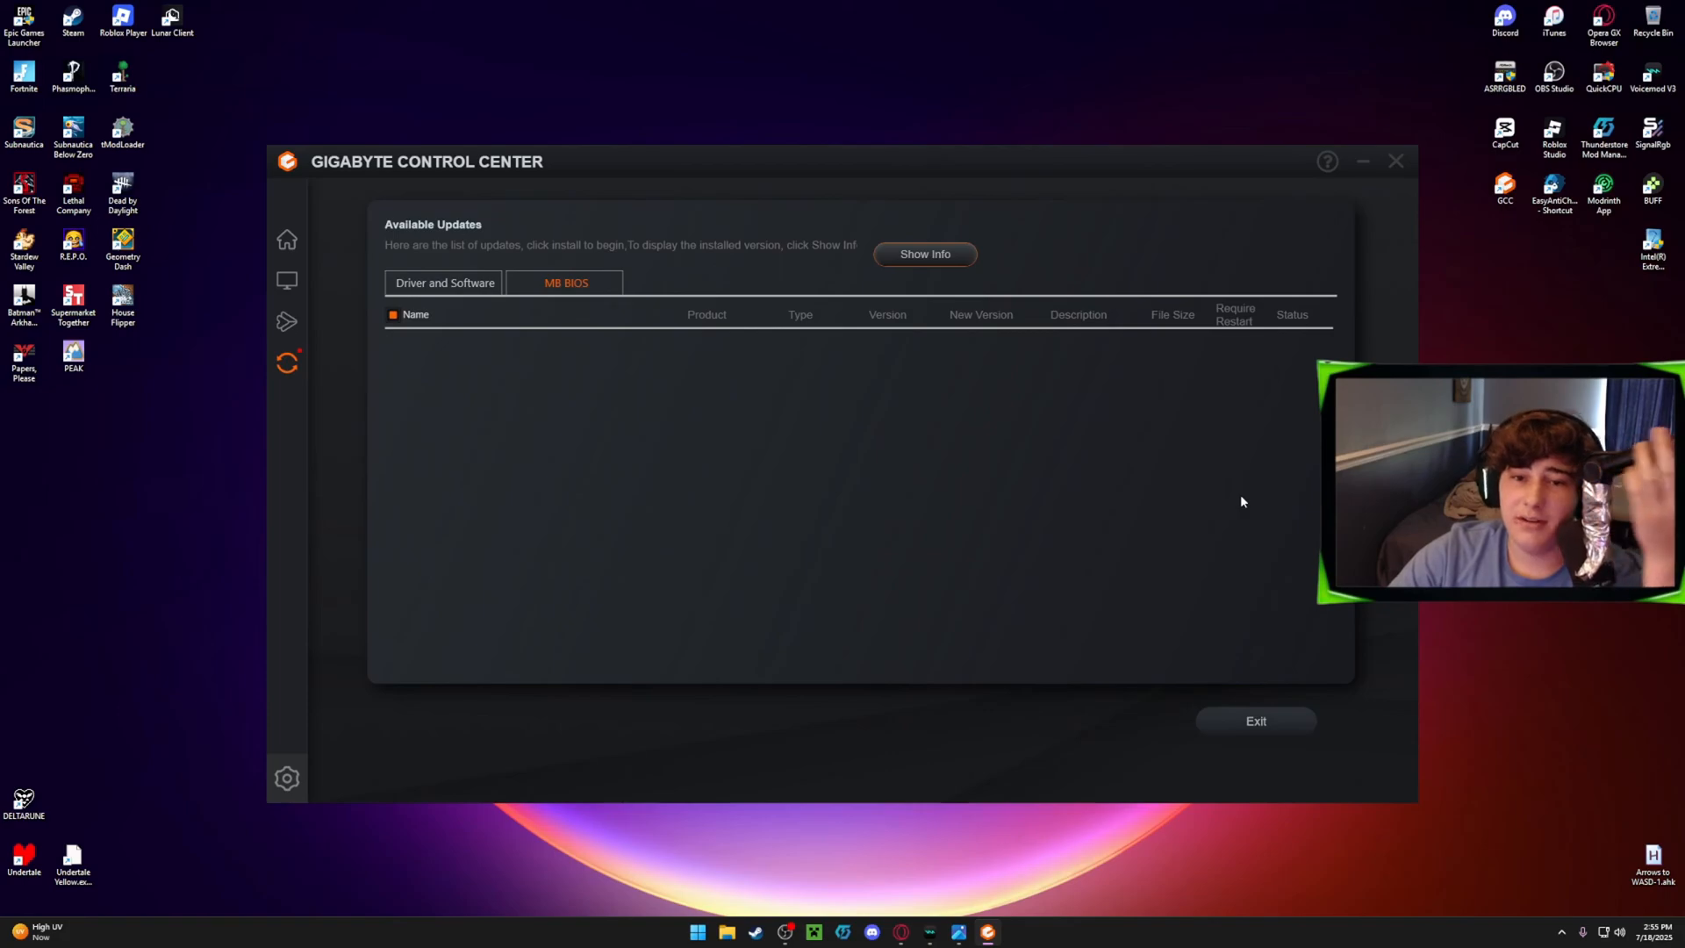
pyautogui.moveTo(1254, 507)
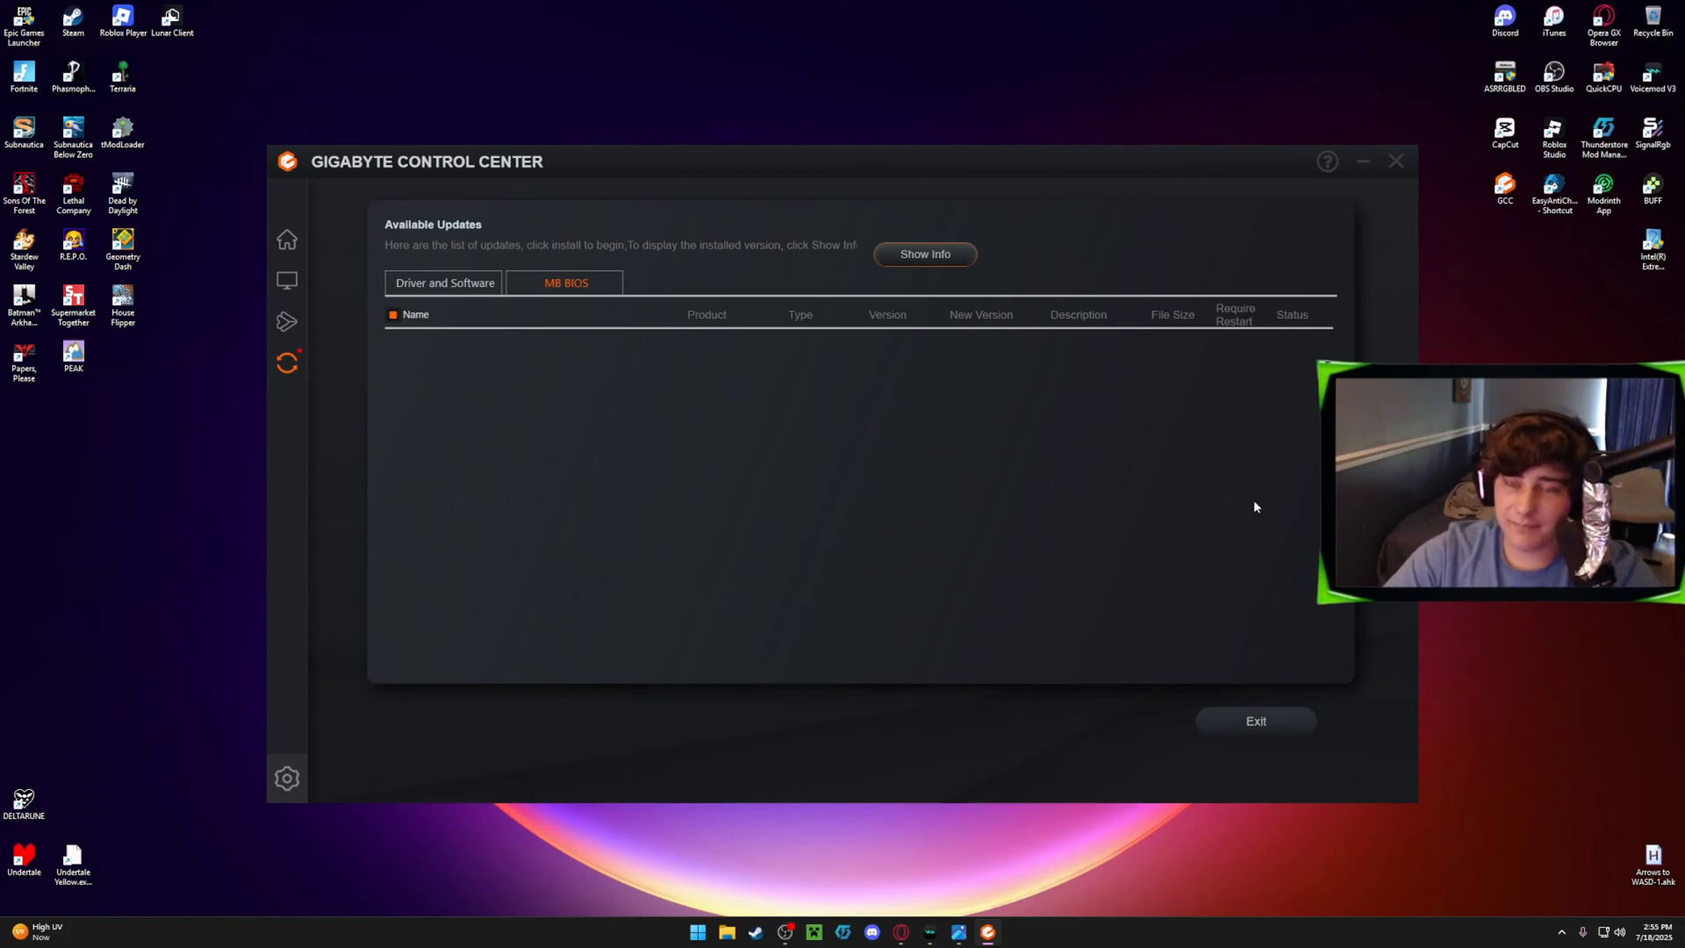